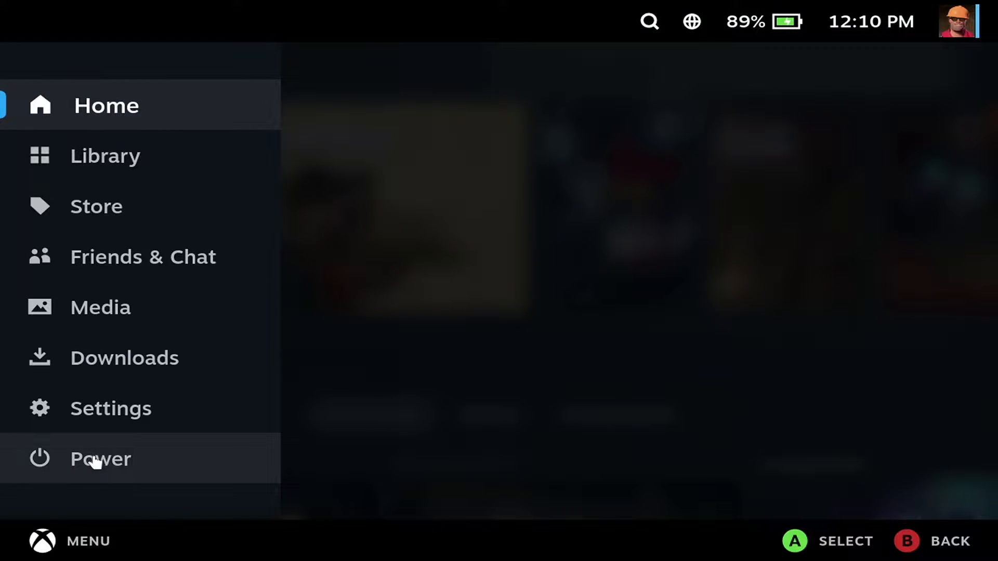
Step: Leave Gaming Mode via Power > Switch to Desktop to reach the KDE desktop
{"action": "left_click", "coordinate": [100, 458]}
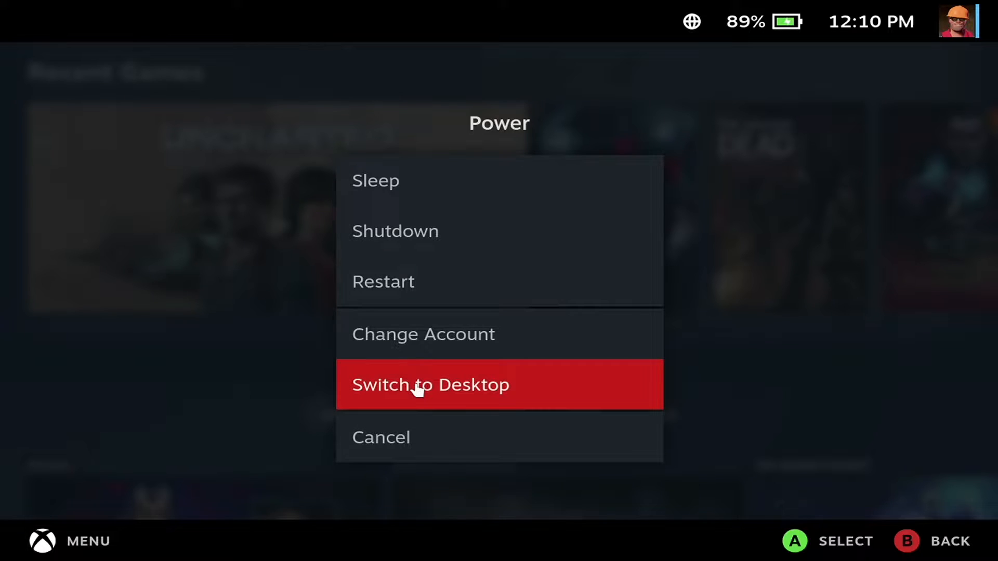
{"action": "left_click", "coordinate": [430, 384]}
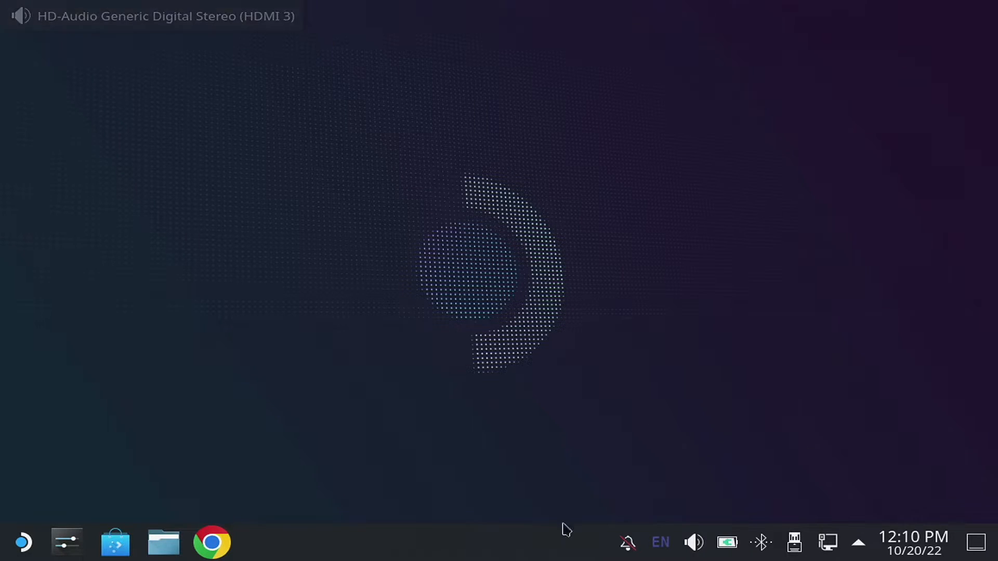
Step: Search 'ko' in the Application Launcher and start the Konsole terminal
{"action": "left_click", "coordinate": [23, 542]}
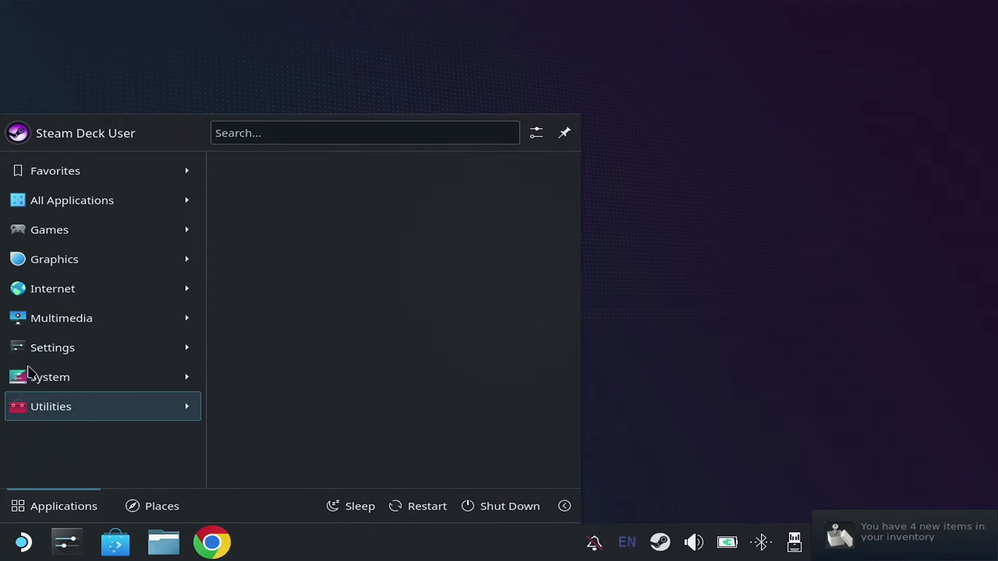
{"action": "left_click", "coordinate": [50, 230]}
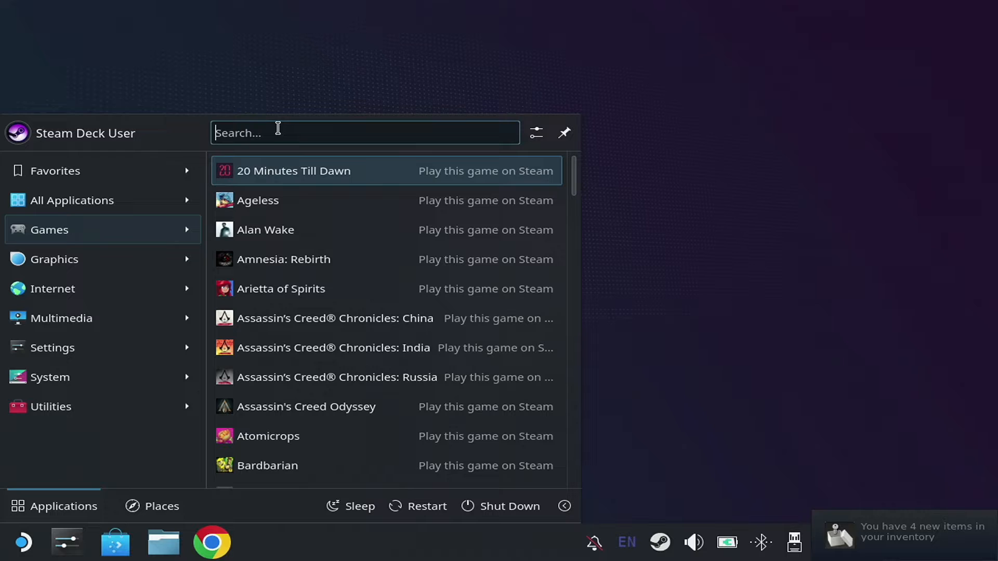
{"action": "type", "text": "k"}
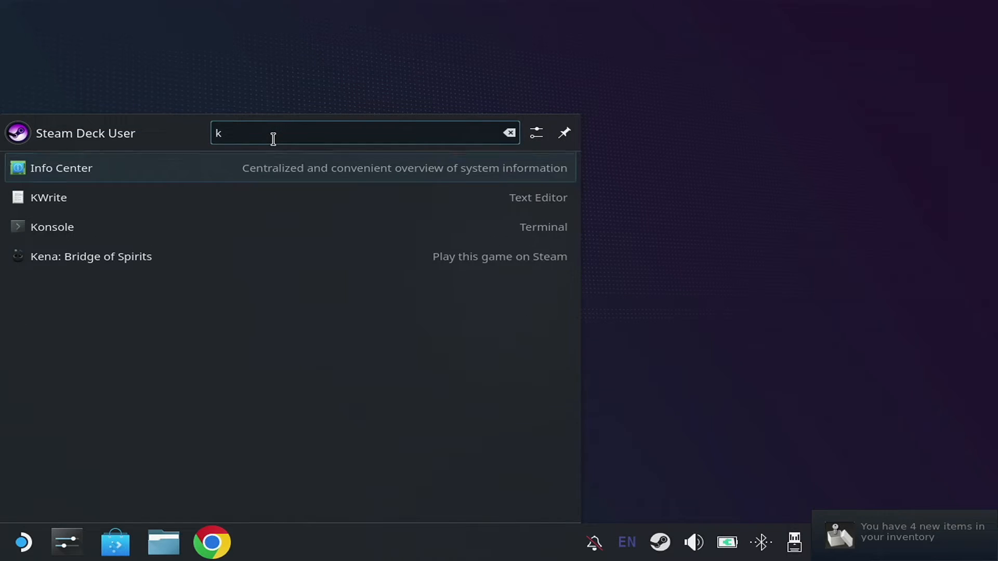
{"action": "type", "text": "o"}
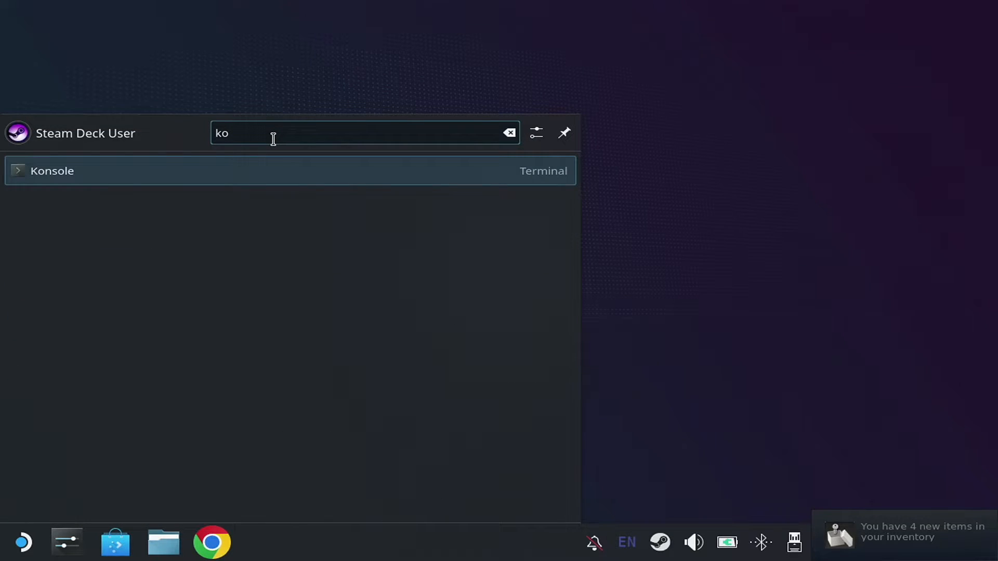
{"action": "left_click", "coordinate": [290, 171]}
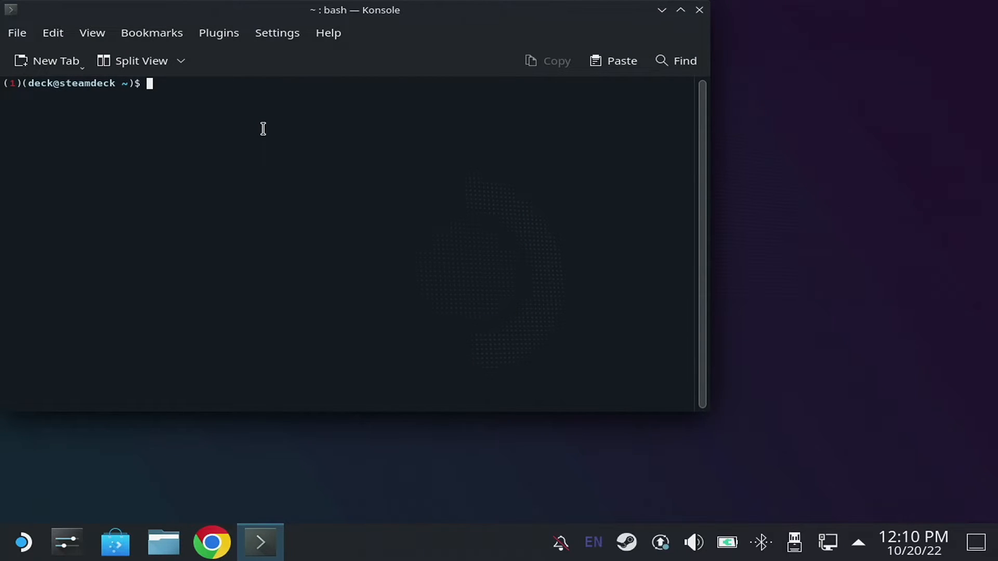
Step: Run passwd and enter the new password twice so it updates successfully
{"action": "type", "text": "pass"}
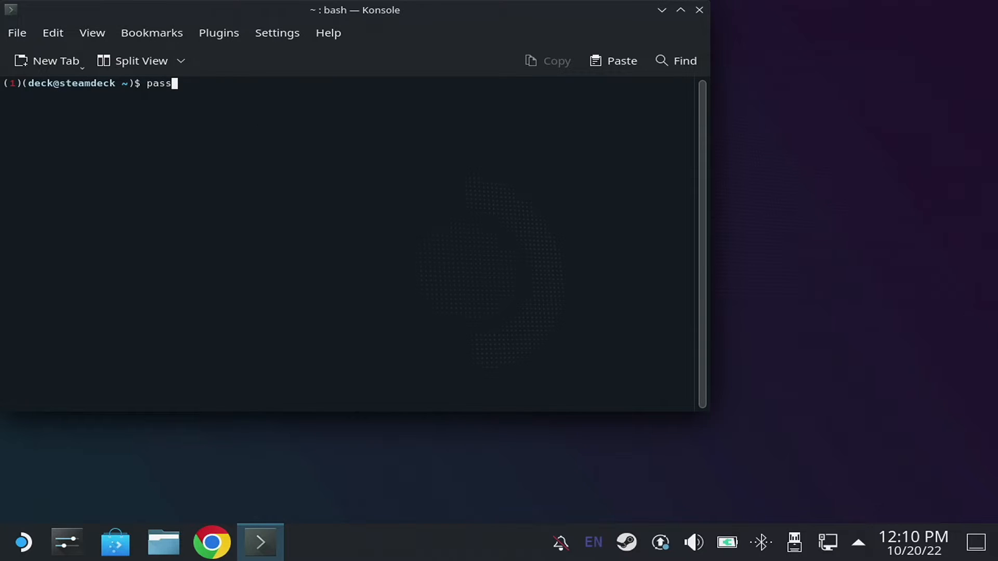
{"action": "type", "text": "wd"}
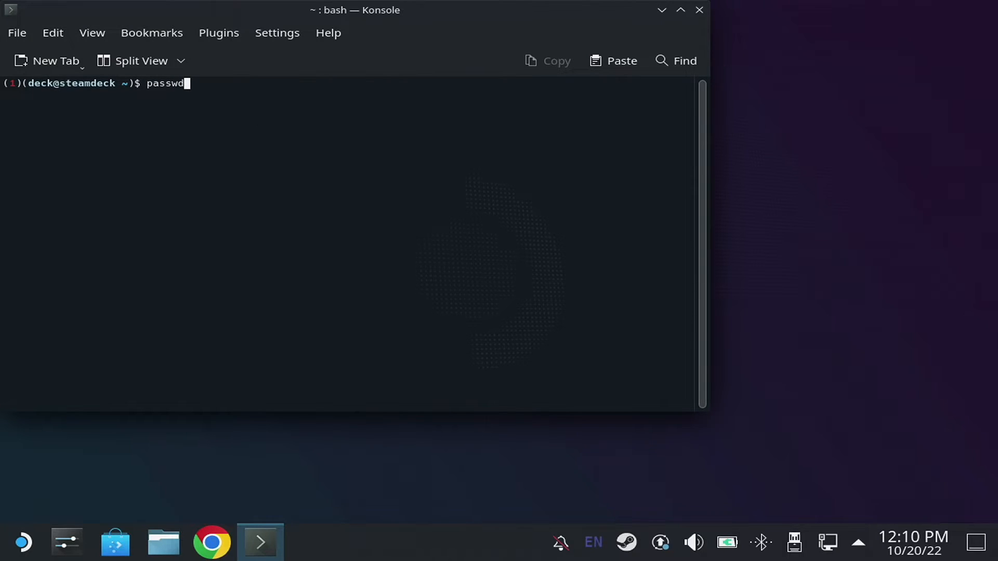
{"action": "key", "text": "Return"}
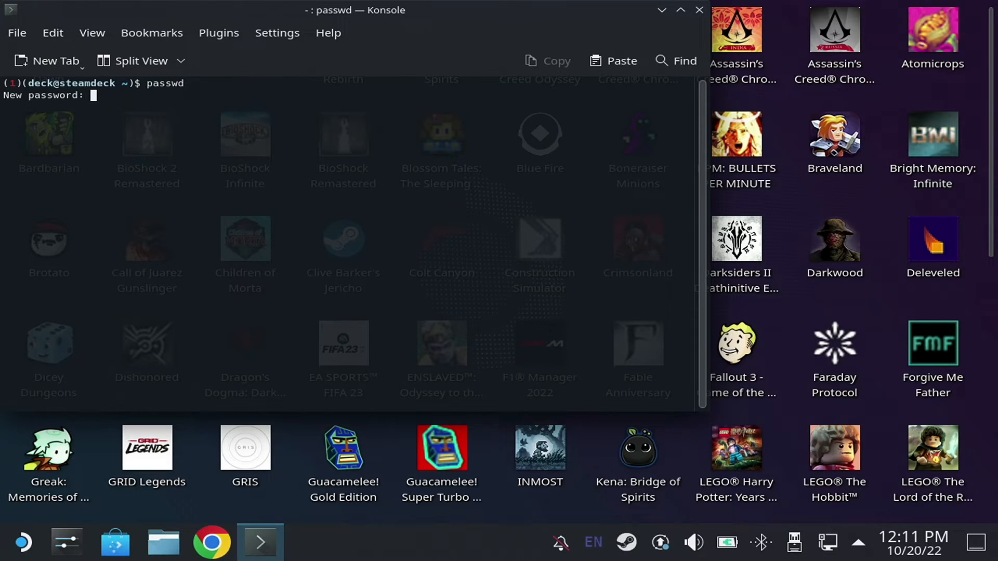
{"action": "key", "text": "Return"}
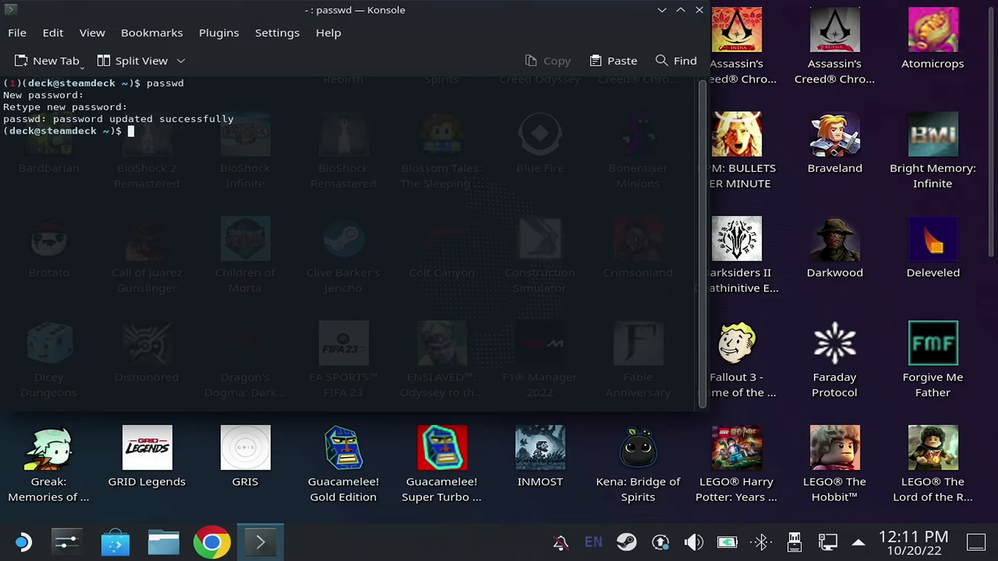